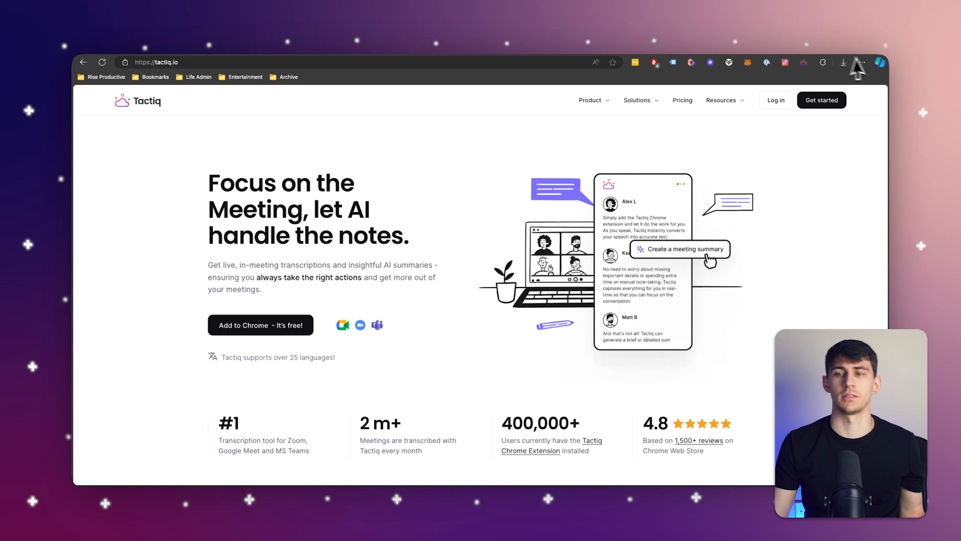
Step: Log in on tactiq.io to reach the My Meetings list of recorded transcripts
click(775, 100)
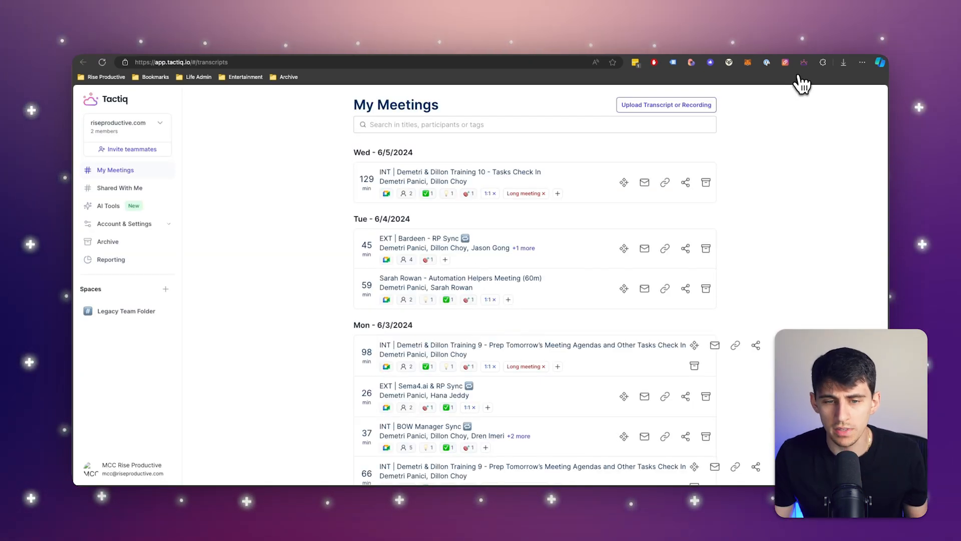
Step: Open the Tasks Check In training meeting and run the Summary and Action items AI prompt
click(461, 171)
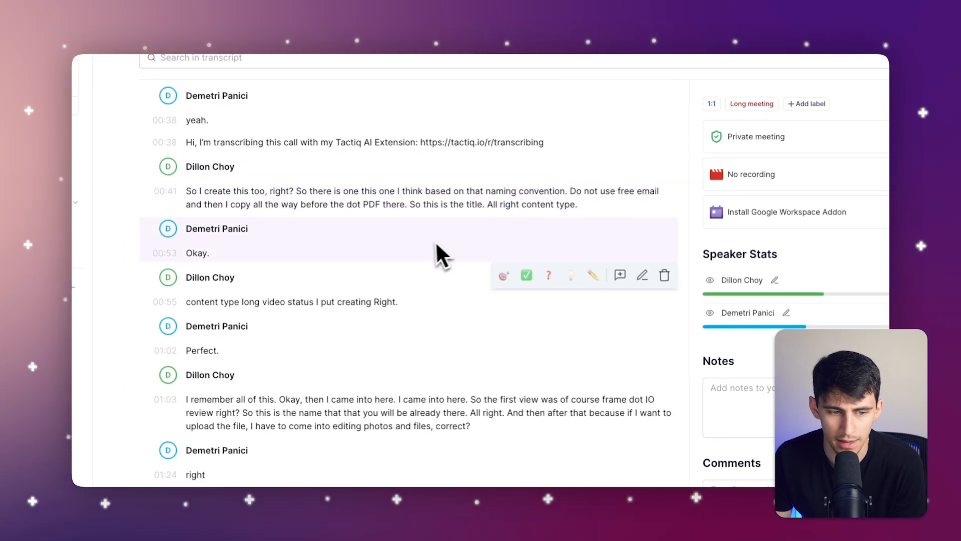
scroll(down, 3)
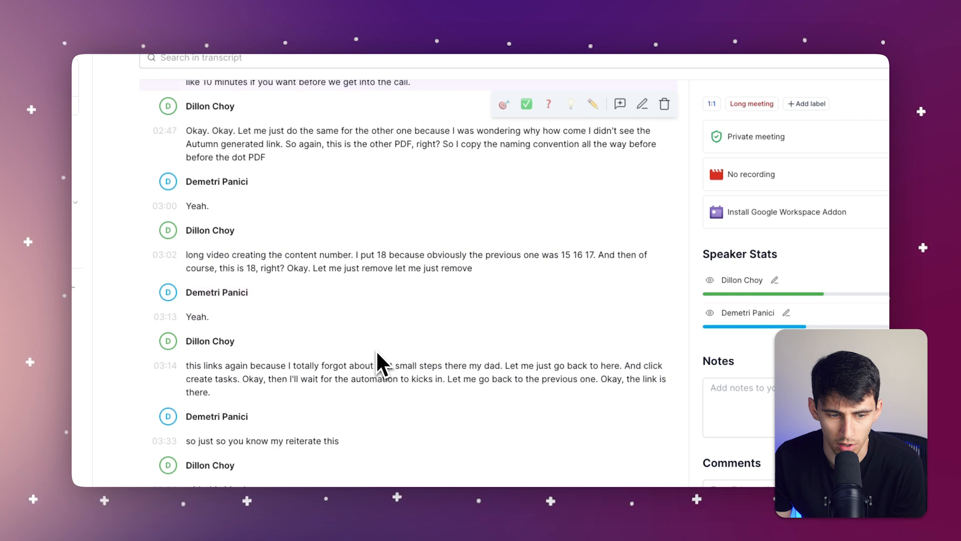
click(480, 241)
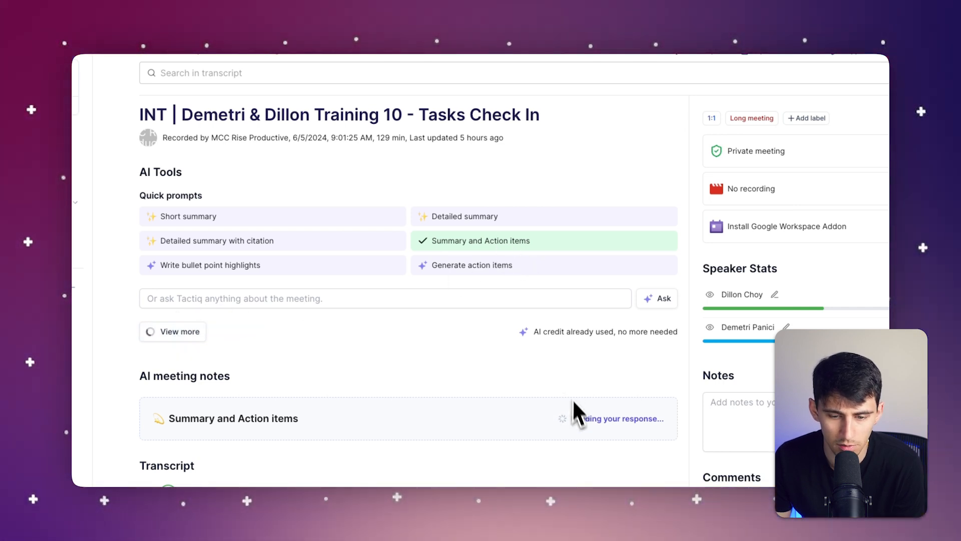
Step: Select the Quick summary paragraph and scroll through each person's action items
scroll(down, 3)
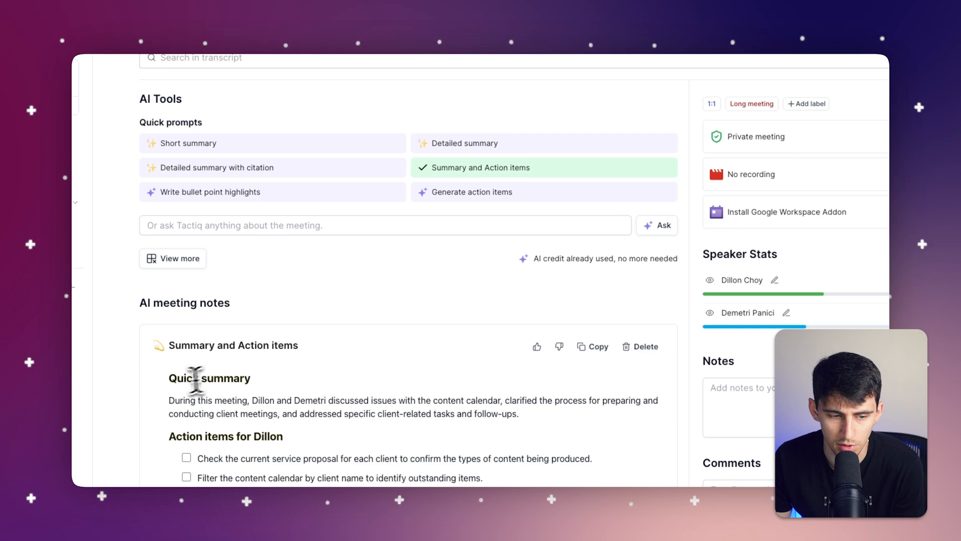
drag(169, 378, 518, 414)
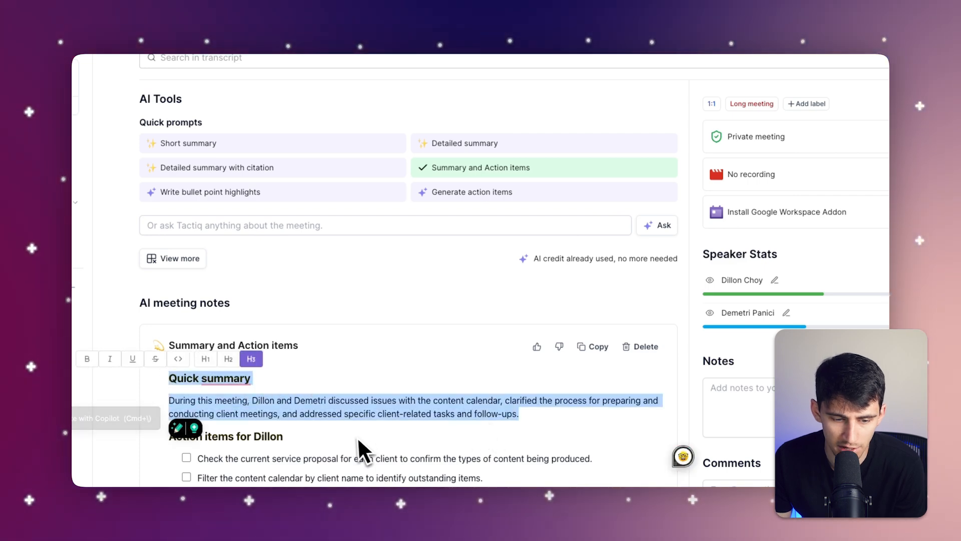
scroll(down, 3)
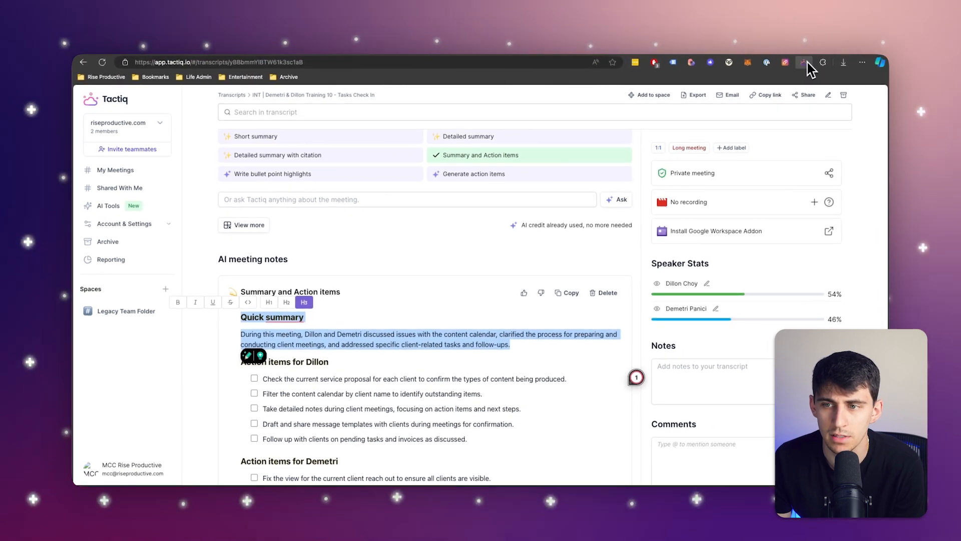
click(805, 62)
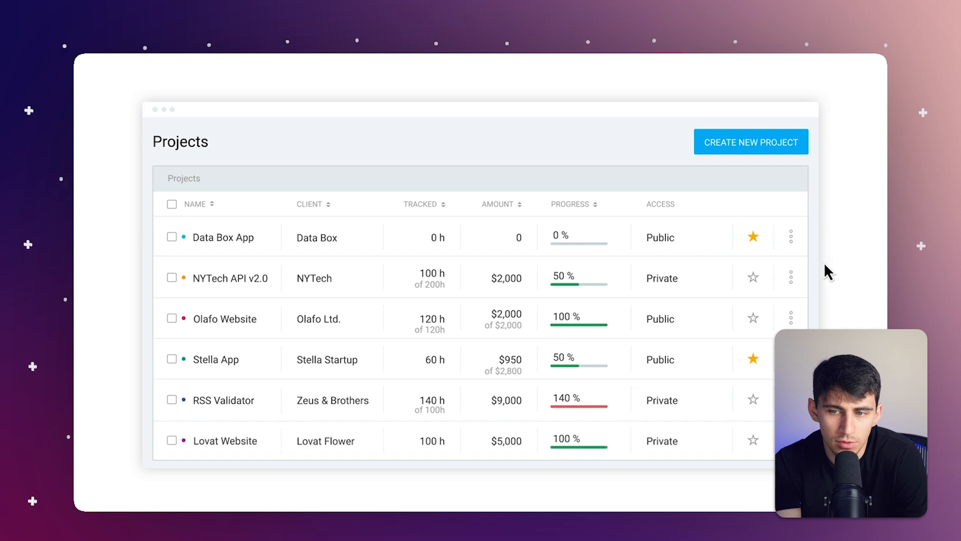
Step: Create project 'Stella - Plaky Integration' using the Priority projects template
click(750, 141)
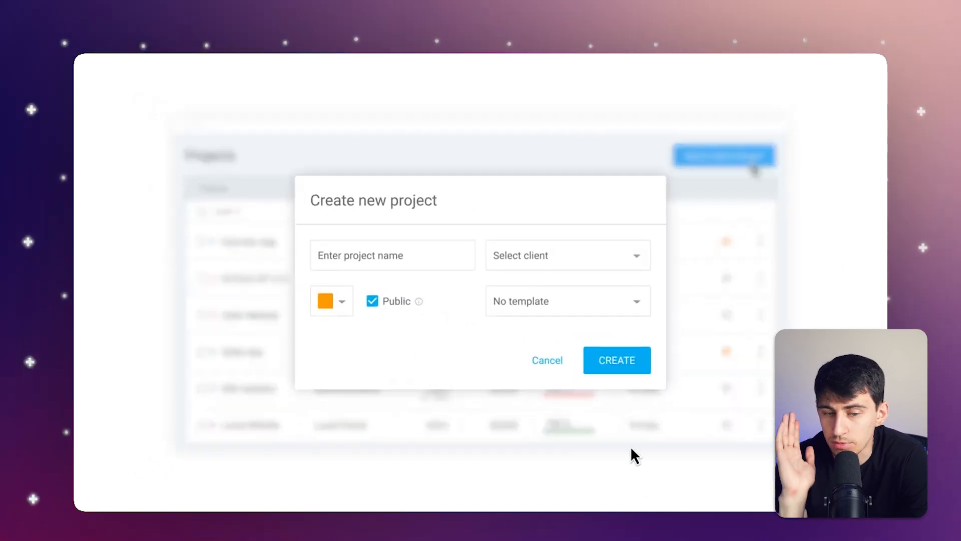
click(566, 301)
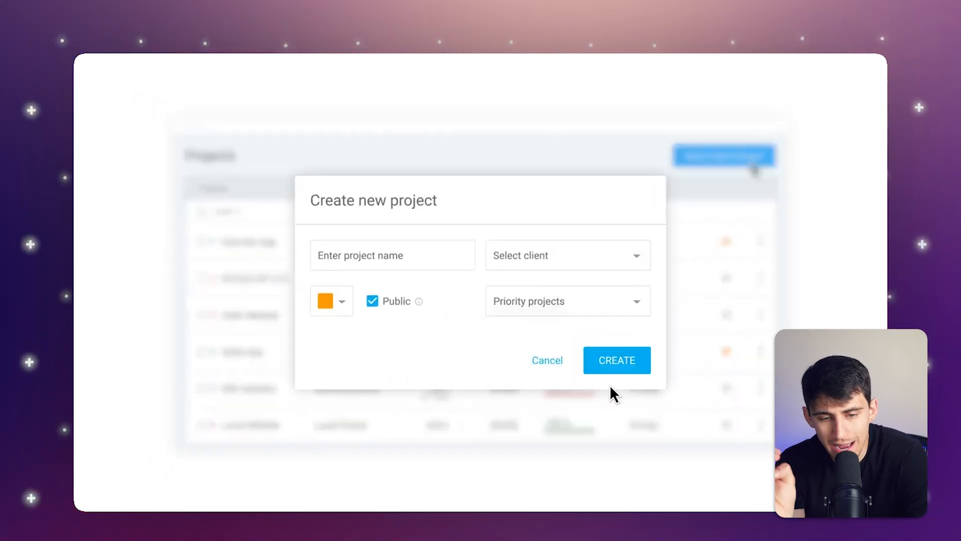
text(Stella - Plaky Integration)
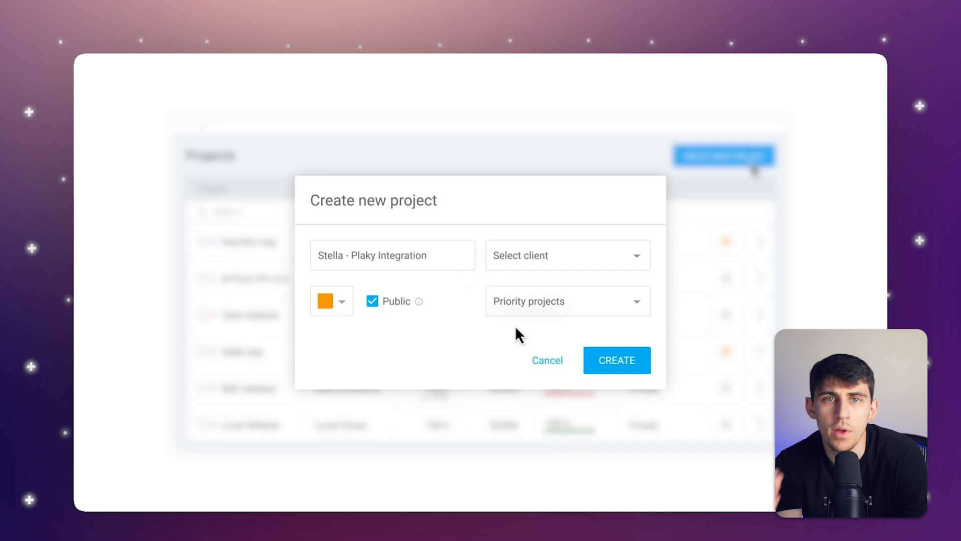
click(616, 359)
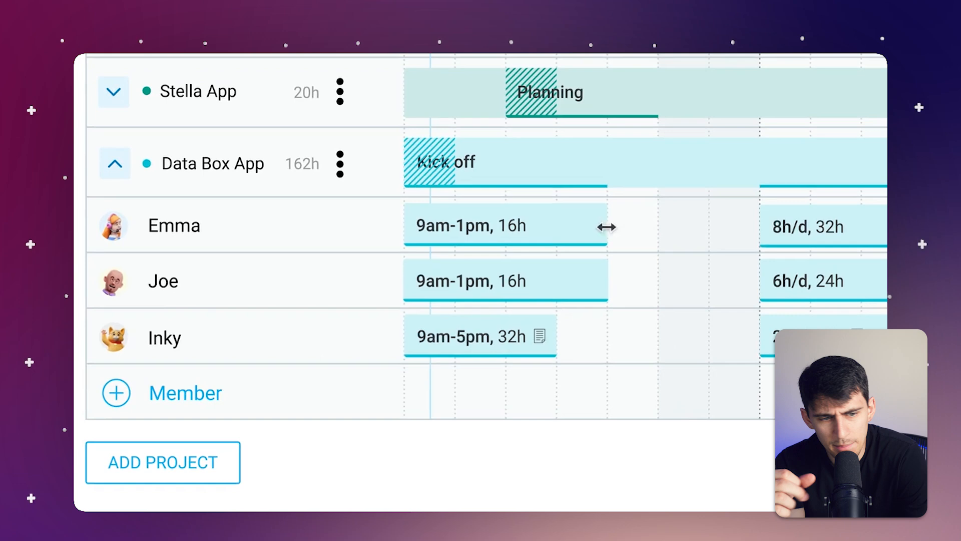
Step: Extend the Data Box App assignment bar on the schedule, then show the Time Tracker entries
drag(607, 227, 653, 227)
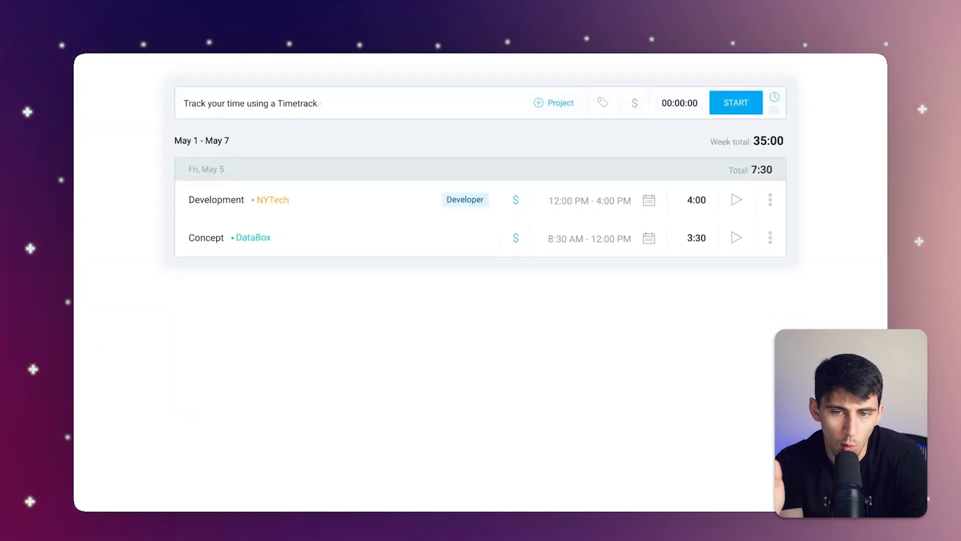
click(735, 102)
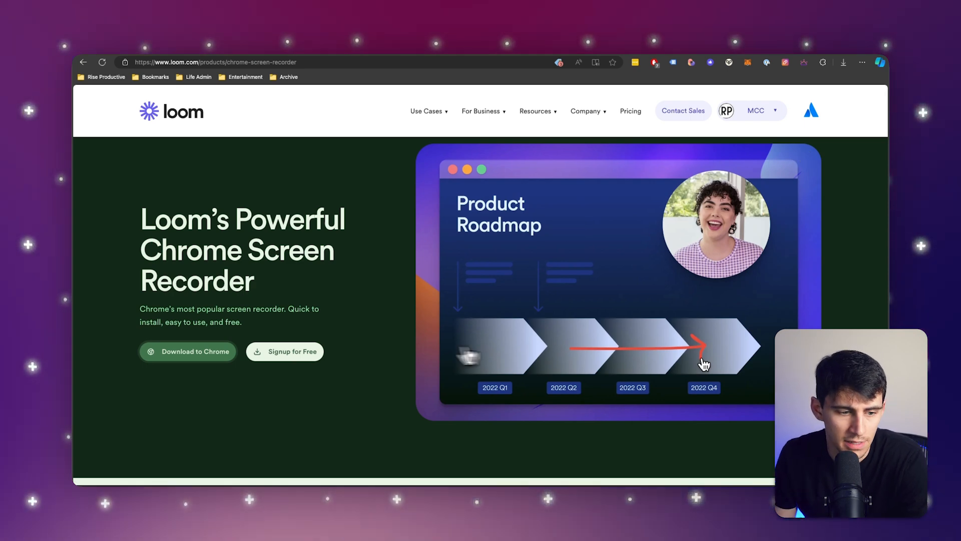
Step: Go from loom.com to Loom's Chrome Web Store listing and browse its screenshot carousel
click(187, 351)
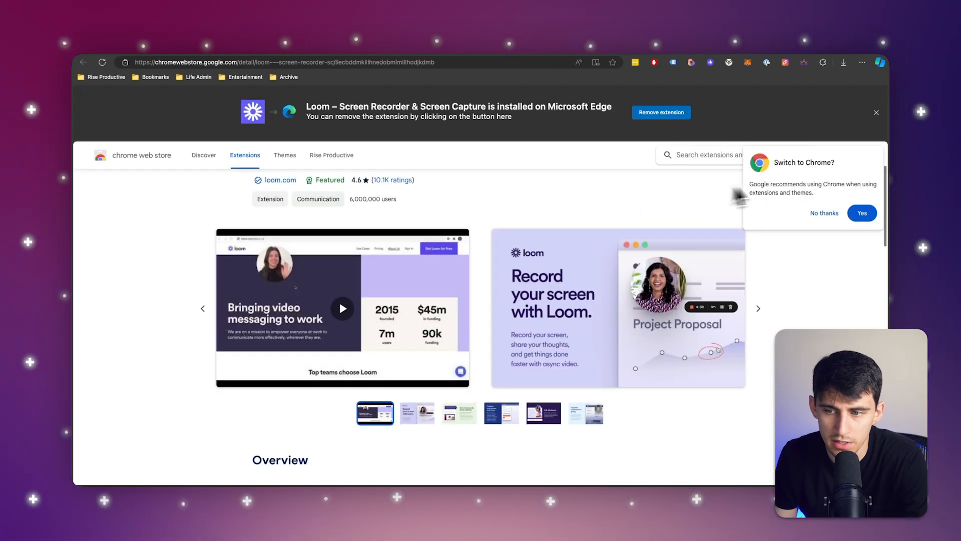
click(758, 308)
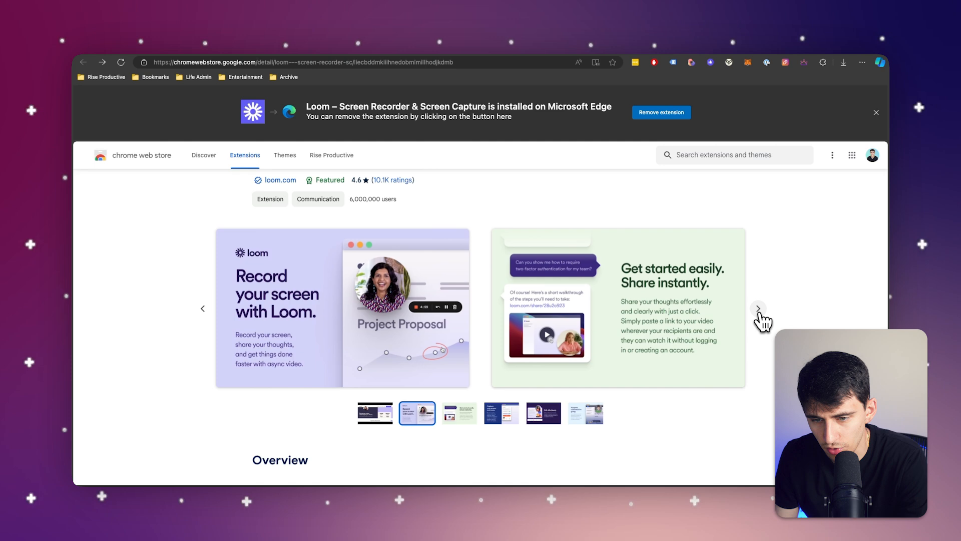
click(759, 308)
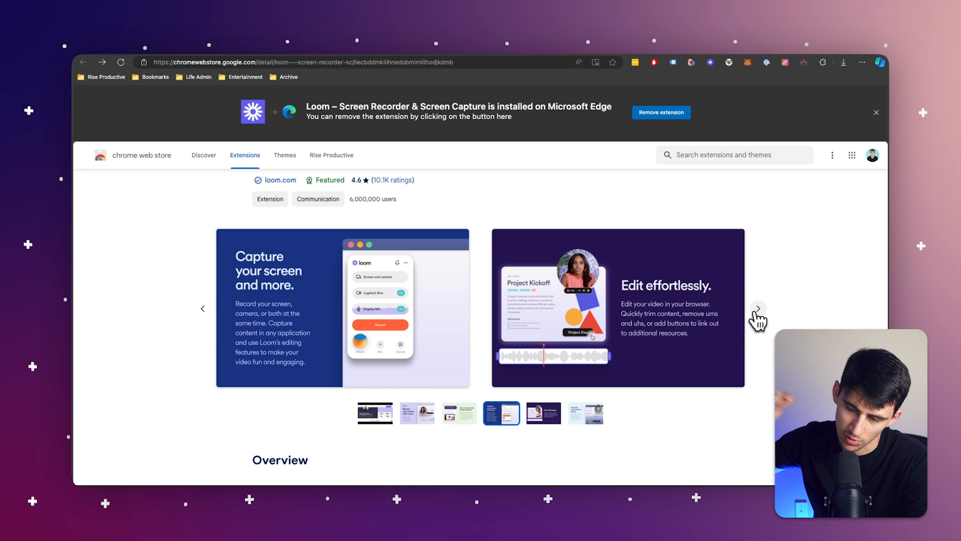
mouse_move(597, 61)
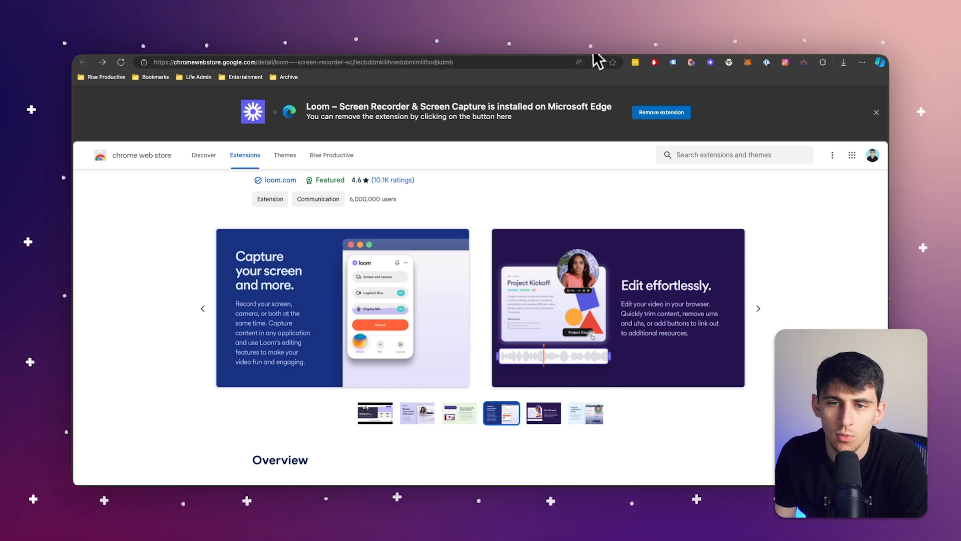
click(758, 309)
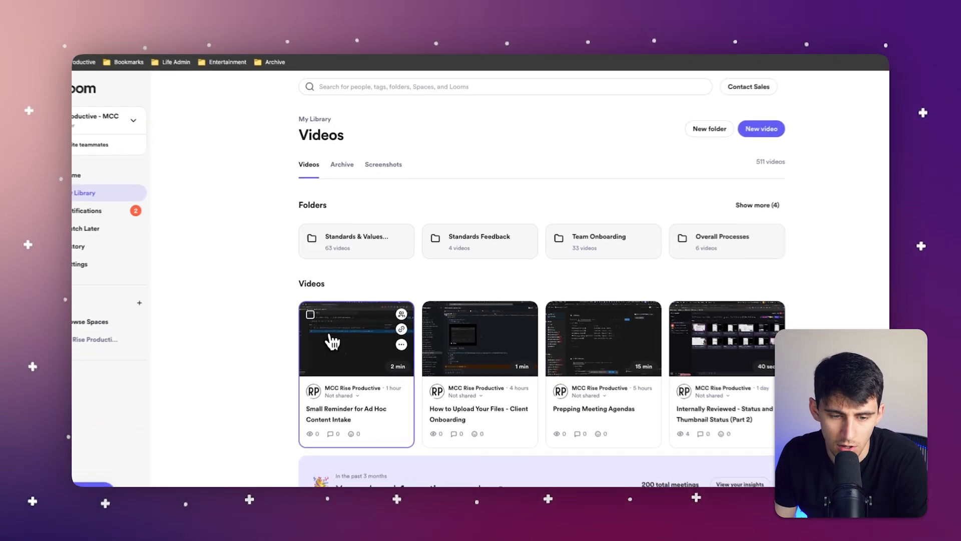
Step: Open the Small Reminder for Ad Hoc Content Intake video's share page with its Edit panel
click(355, 338)
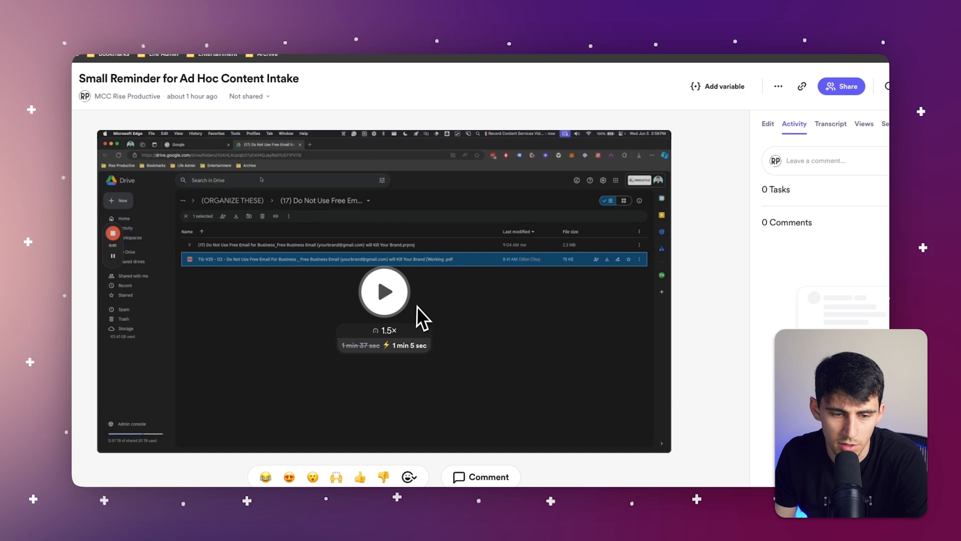
click(385, 292)
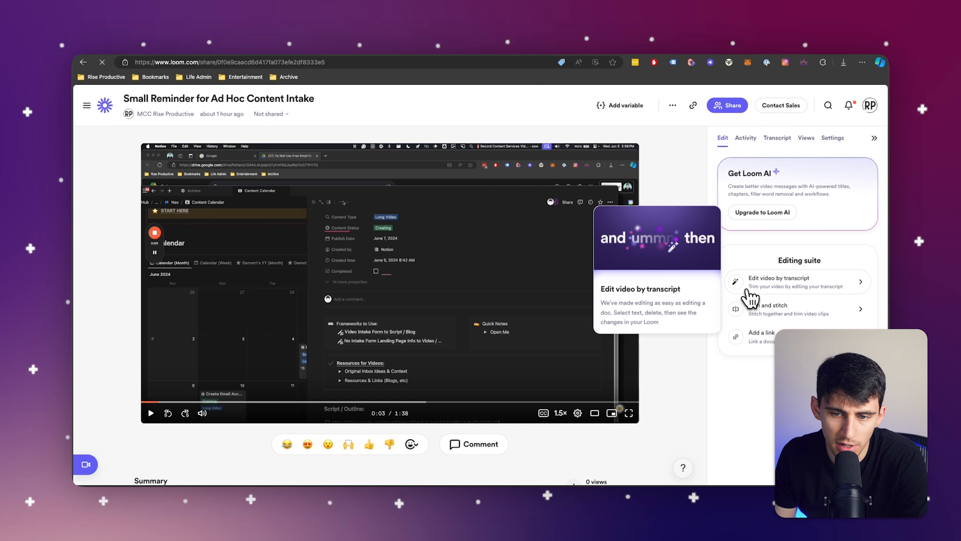
click(780, 281)
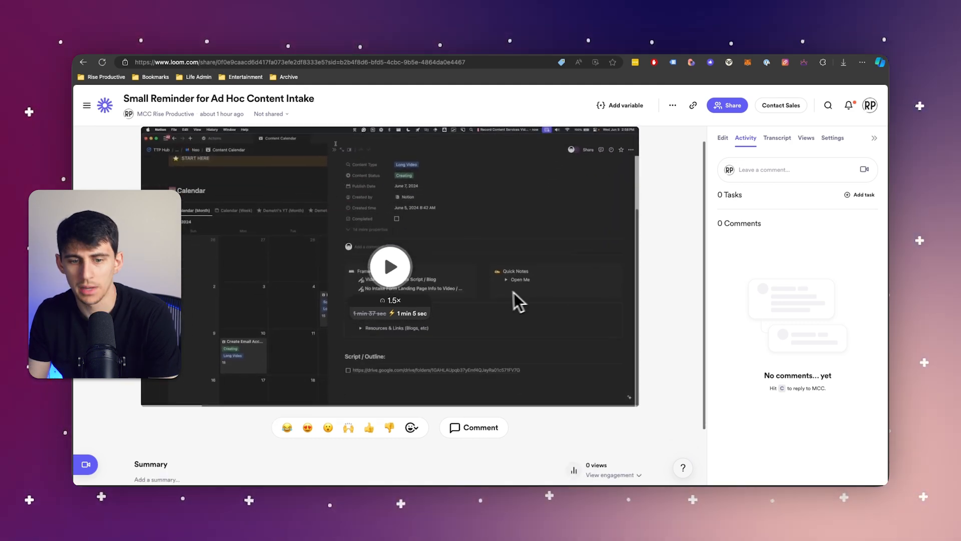
click(722, 137)
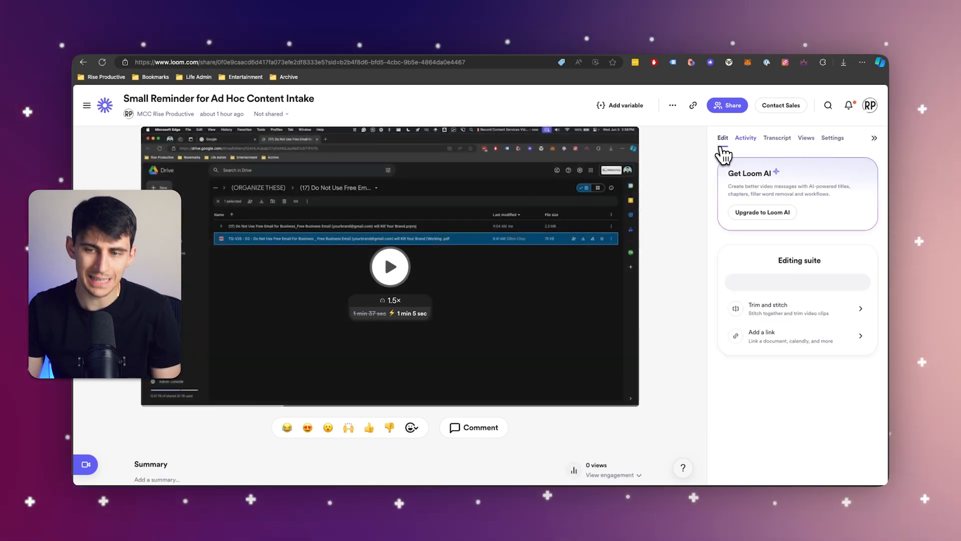
click(722, 137)
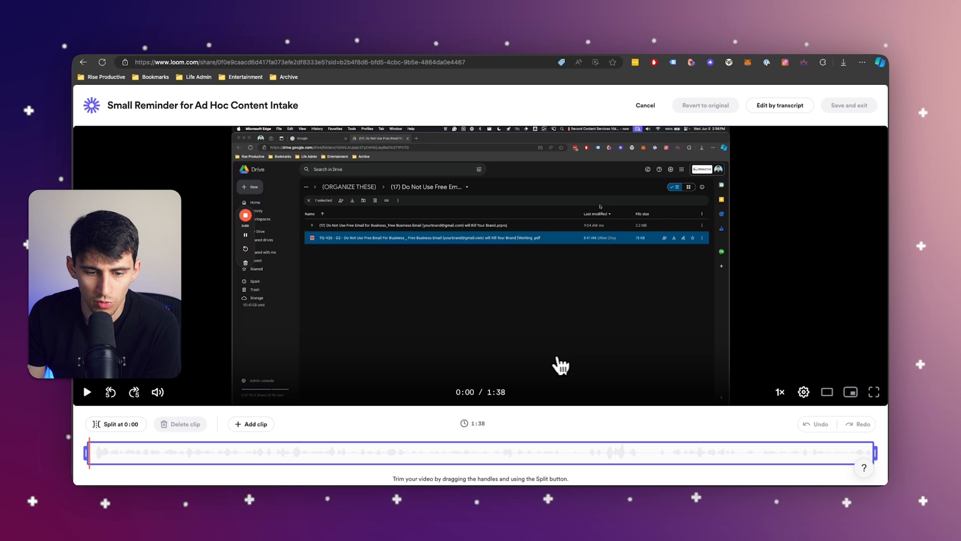
click(518, 453)
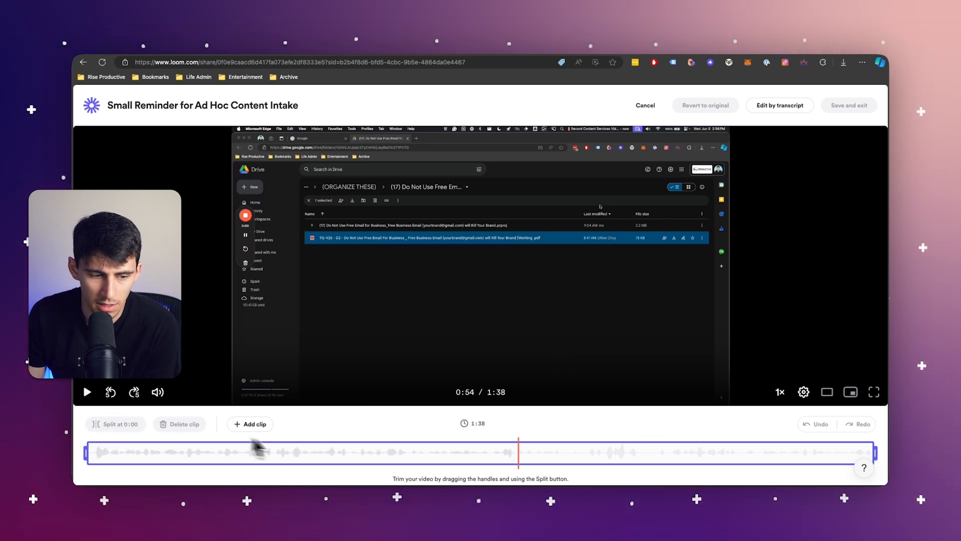
drag(518, 452, 583, 452)
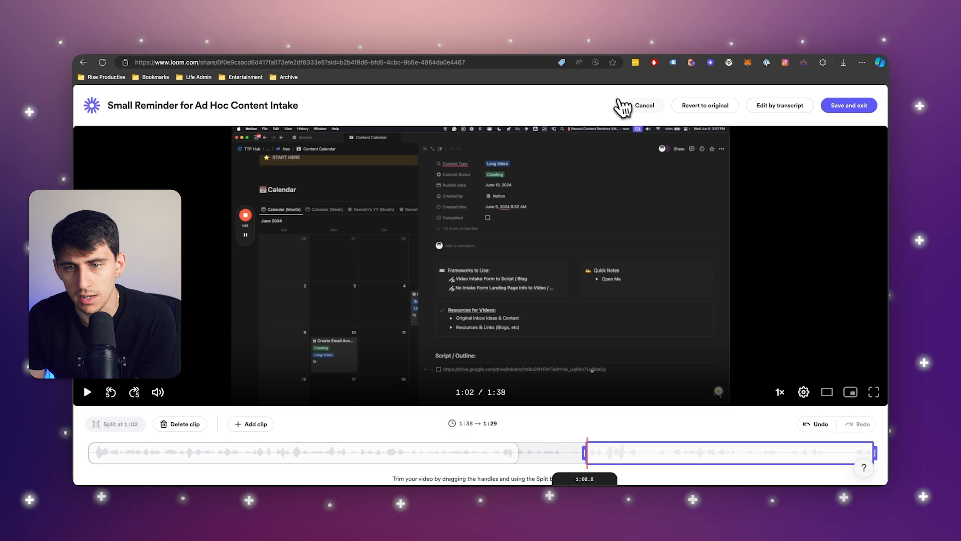
click(644, 105)
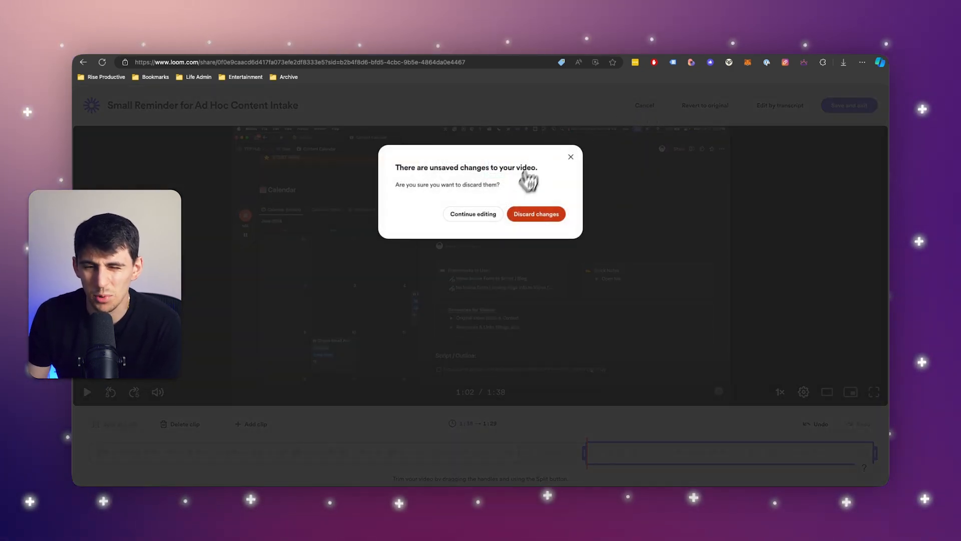
click(535, 213)
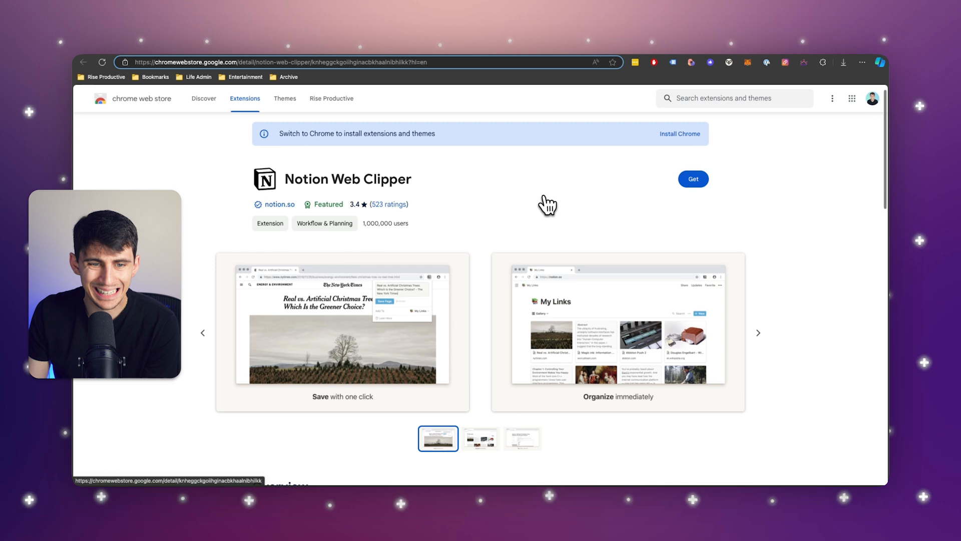
Step: Browse the Notion Web Clipper listing's screenshot carousel
scroll(down, 3)
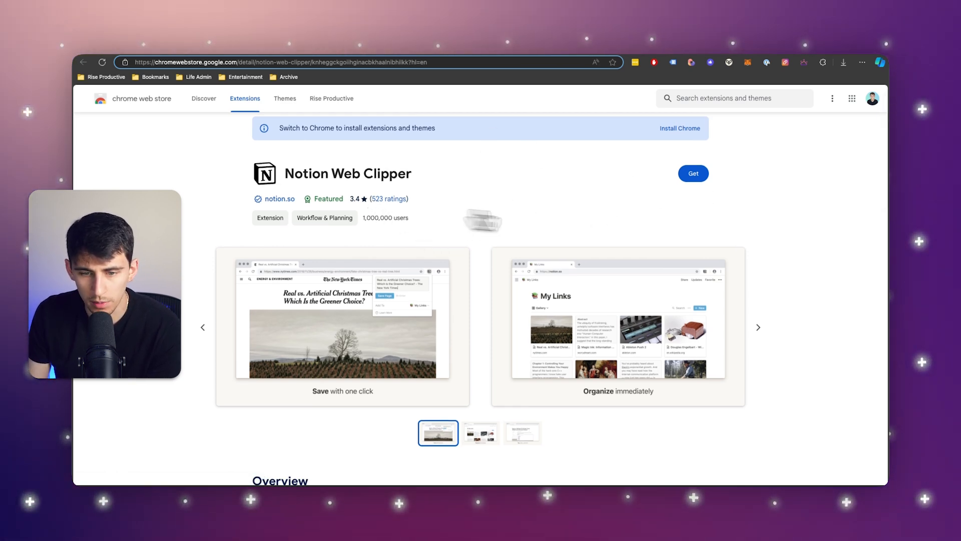
click(759, 326)
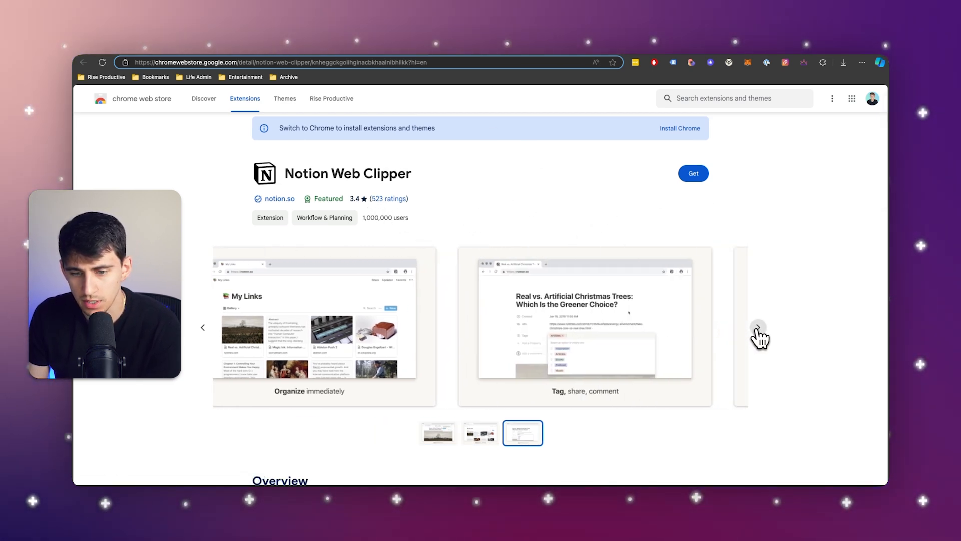
click(758, 327)
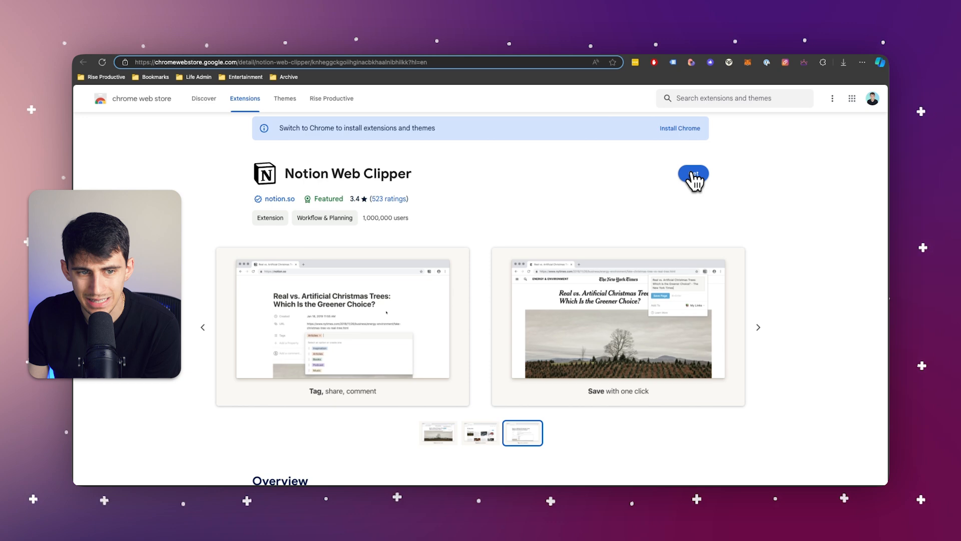
Step: Add Notion Web Clipper to the browser and bring up its clipper panel
click(692, 179)
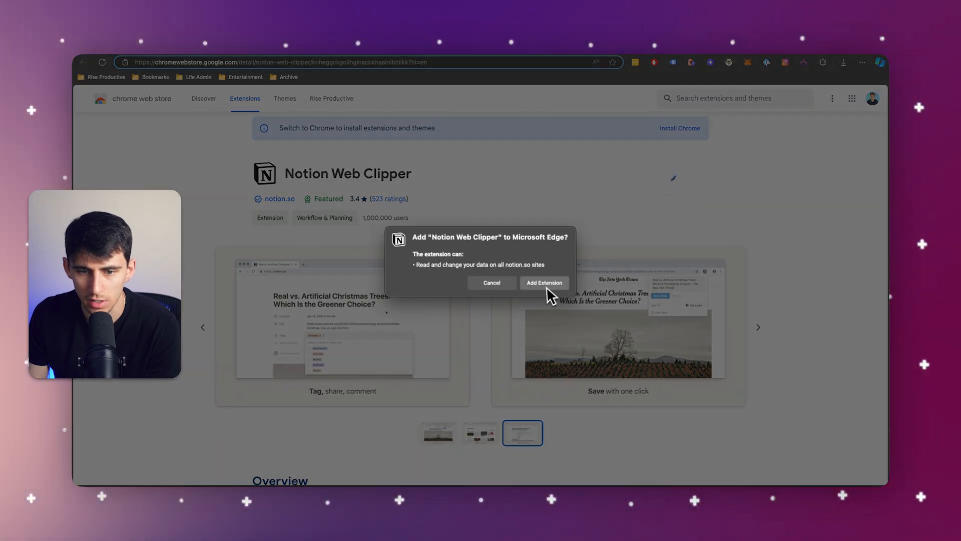
click(542, 282)
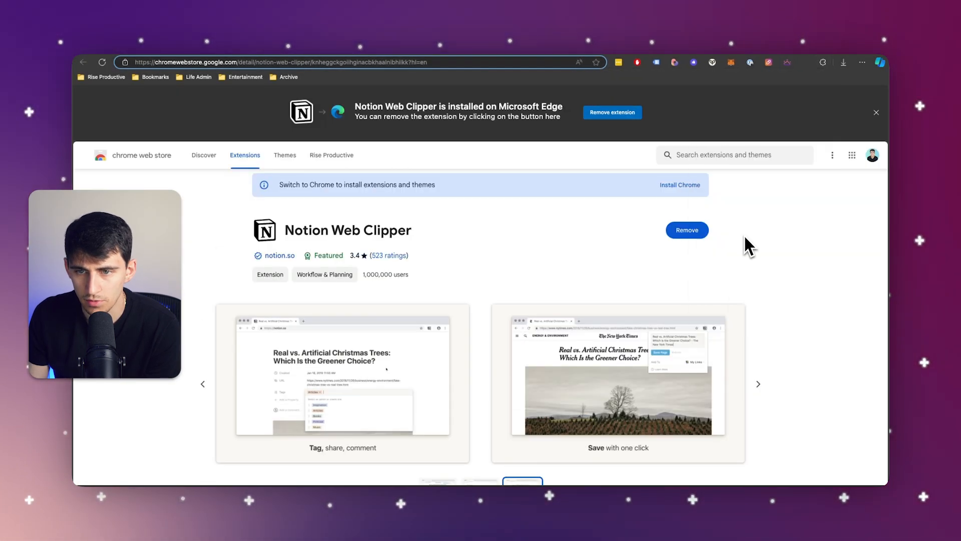
click(783, 64)
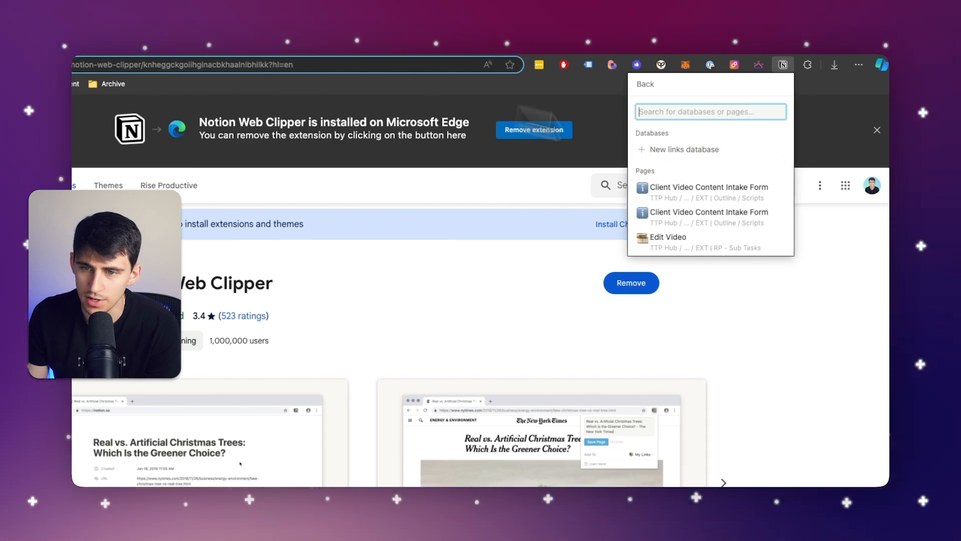
mouse_move(656, 116)
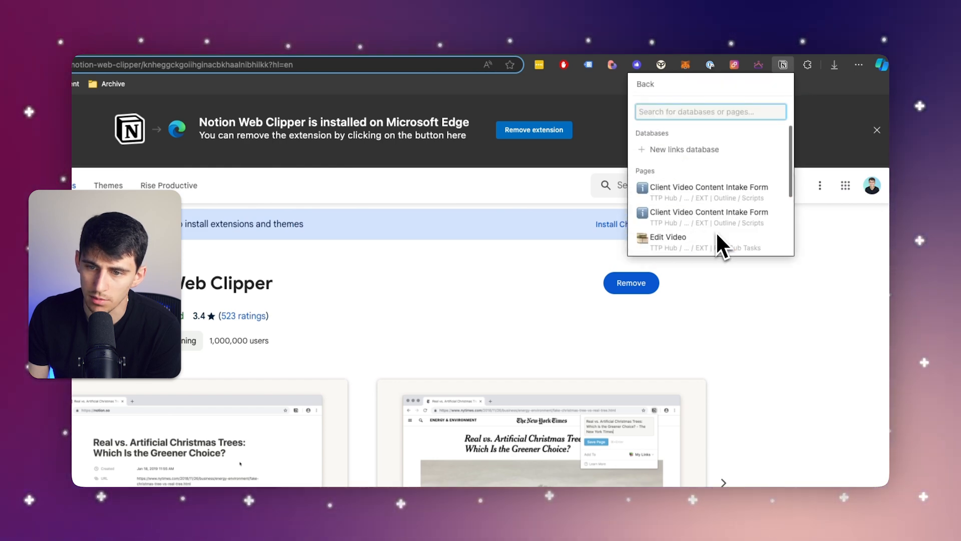
Step: Search 'bookmar', choose Bookmarks (DB) - TTP as destination and save the page to Notion
scroll(down, 3)
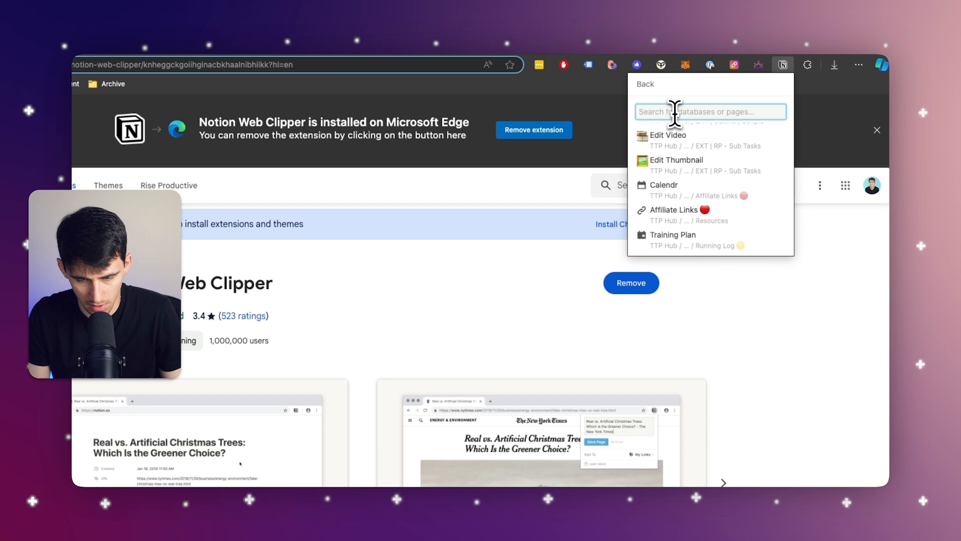
text(bookmar)
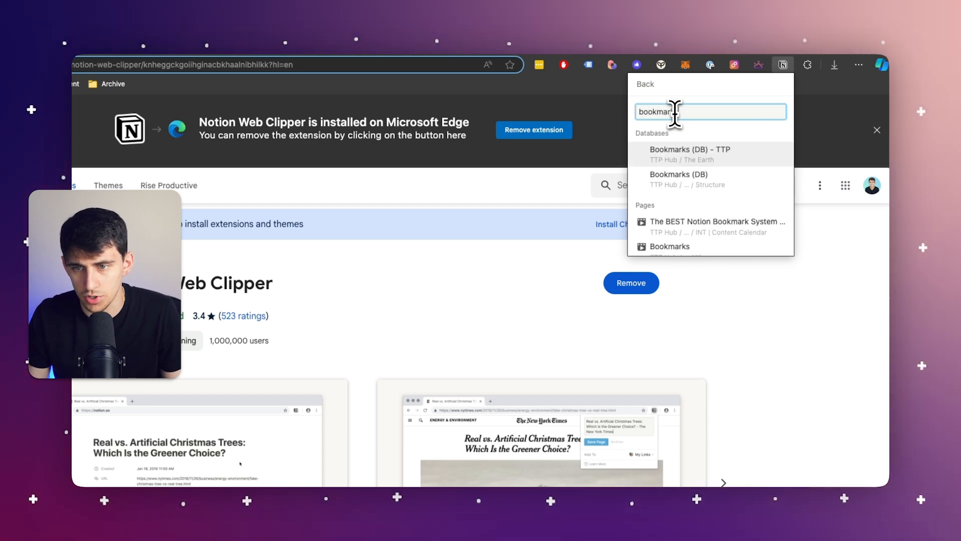
click(690, 149)
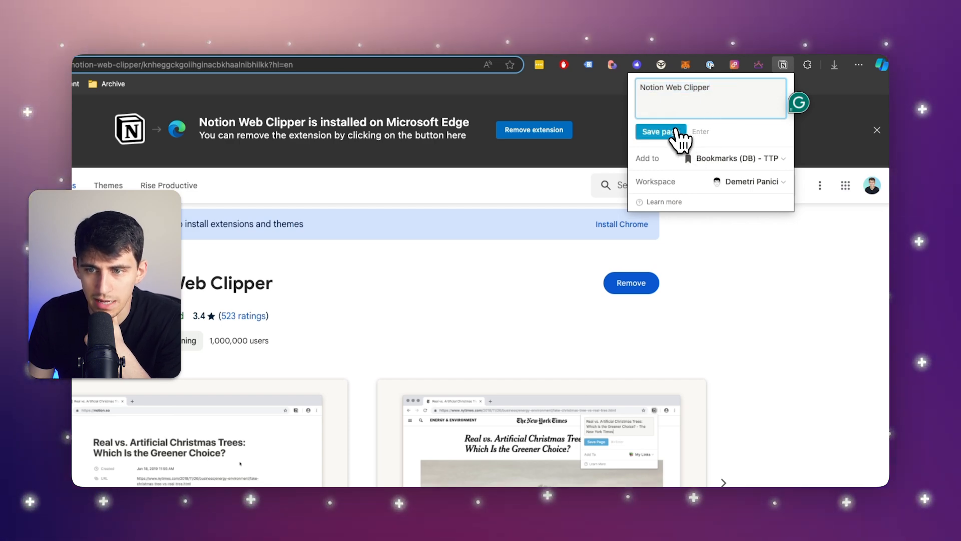
click(659, 132)
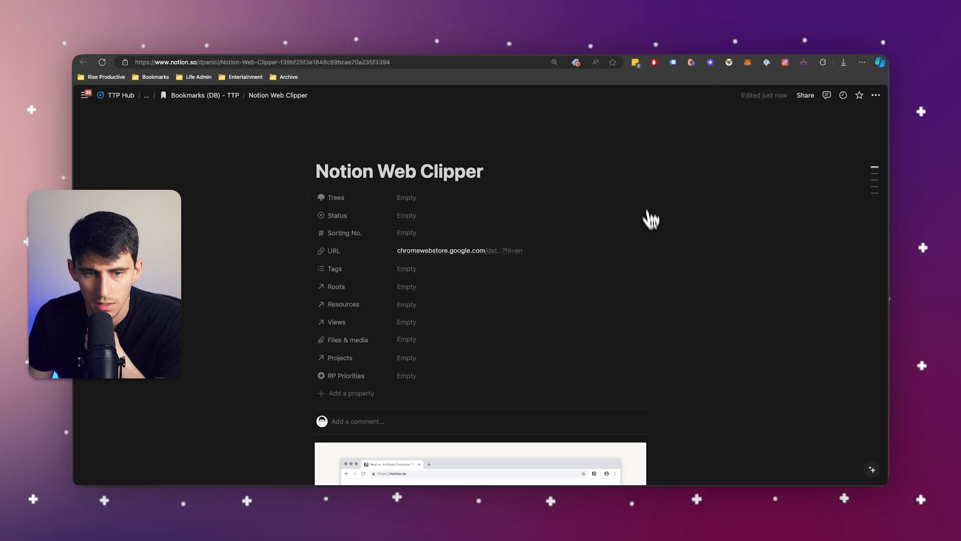
Step: Scroll the clipped Notion bookmark page, reach Honey's listing and decline Switch to Chrome
scroll(down, 3)
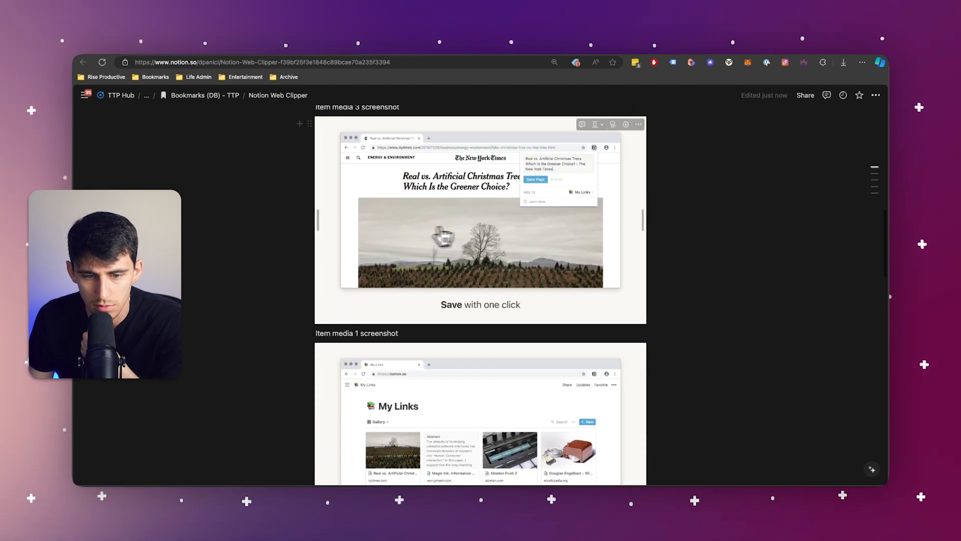
scroll(down, 3)
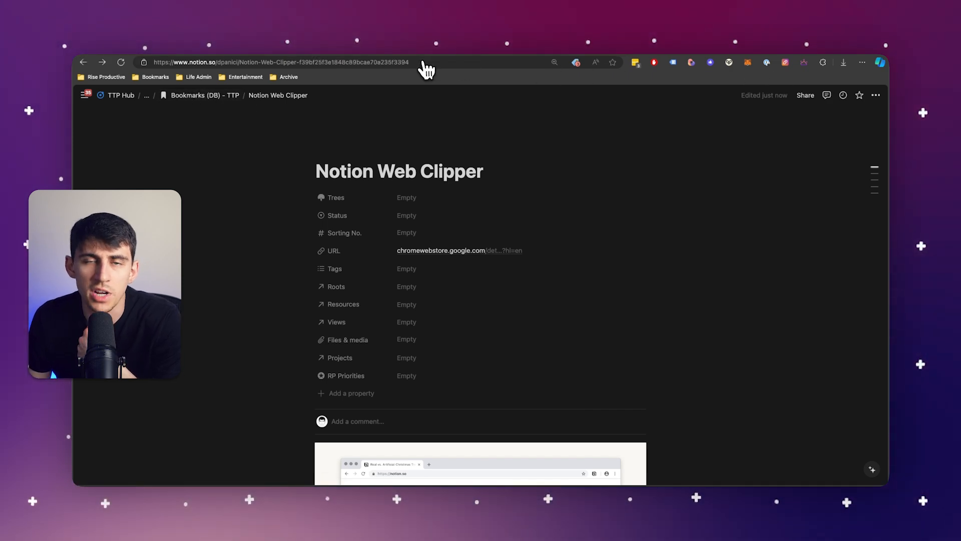
scroll(down, 3)
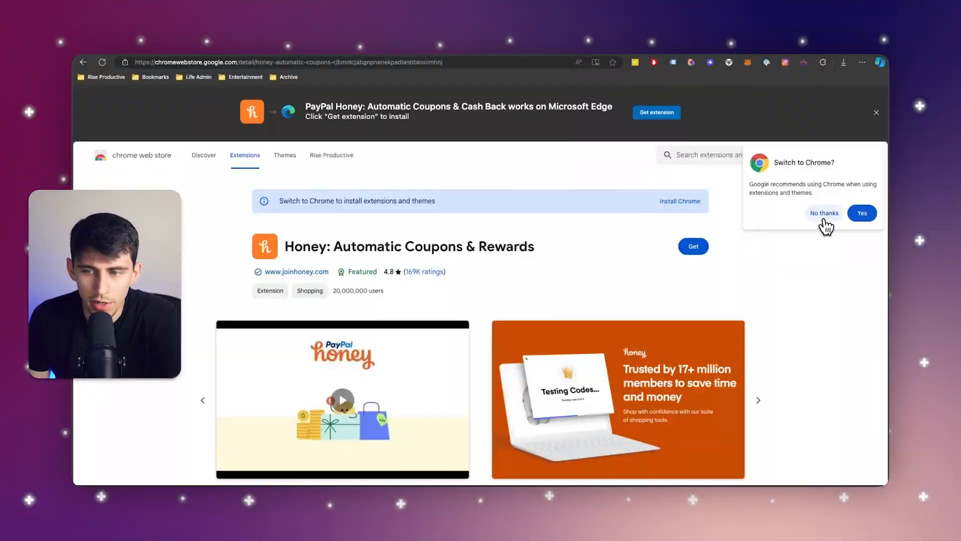
click(824, 212)
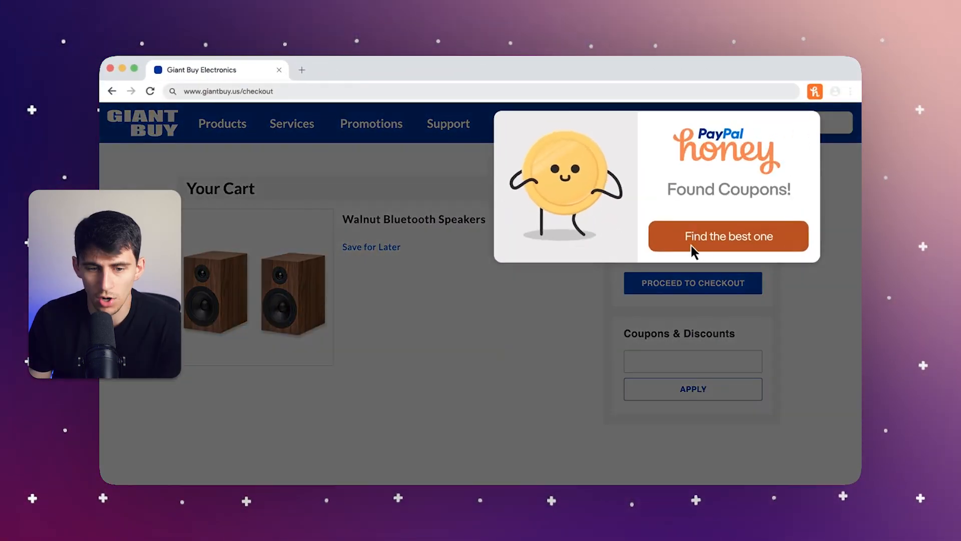
Step: Apply Honey's best coupon (SAVE5, $24.99 off) to the speakers cart and activate 3% cash back
click(728, 237)
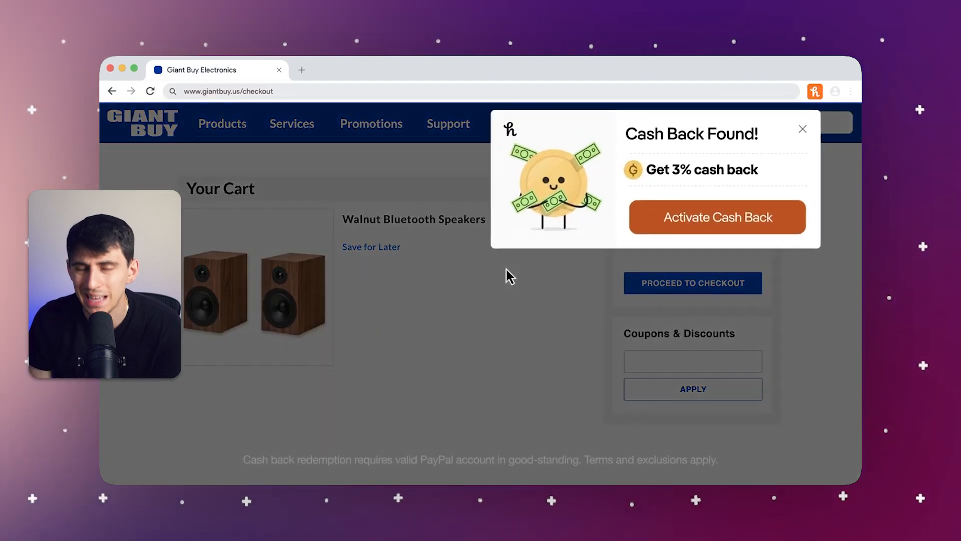
click(717, 217)
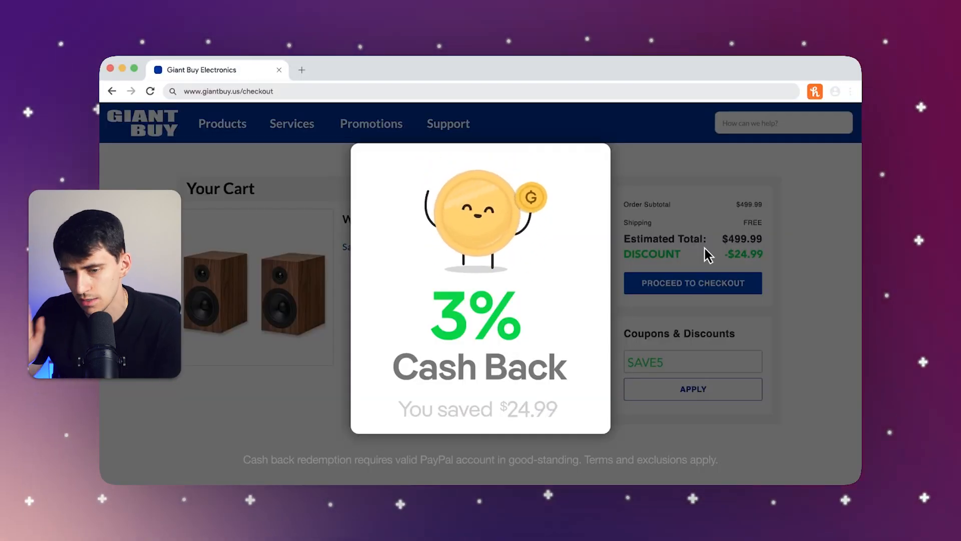